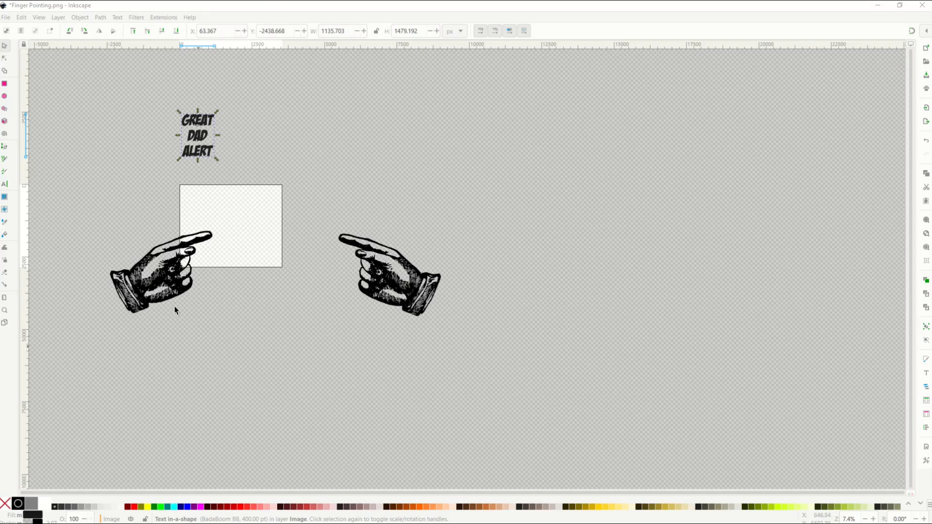
Drag the GREAT DAD ALERT text's corner handle to enlarge it between the hands
{"action": "left_click_drag", "start_coordinate": [198, 134], "coordinate": [211, 140]}
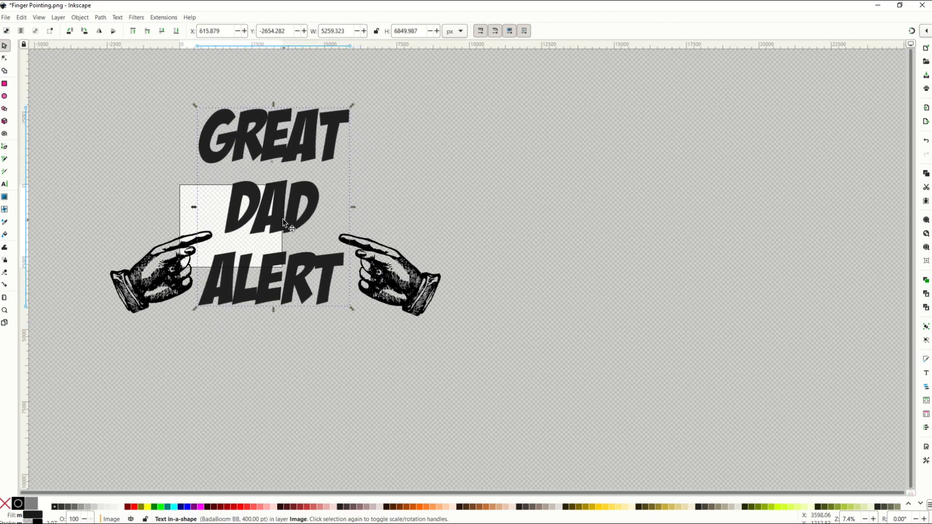
{"action": "mouse_move", "coordinate": [285, 179]}
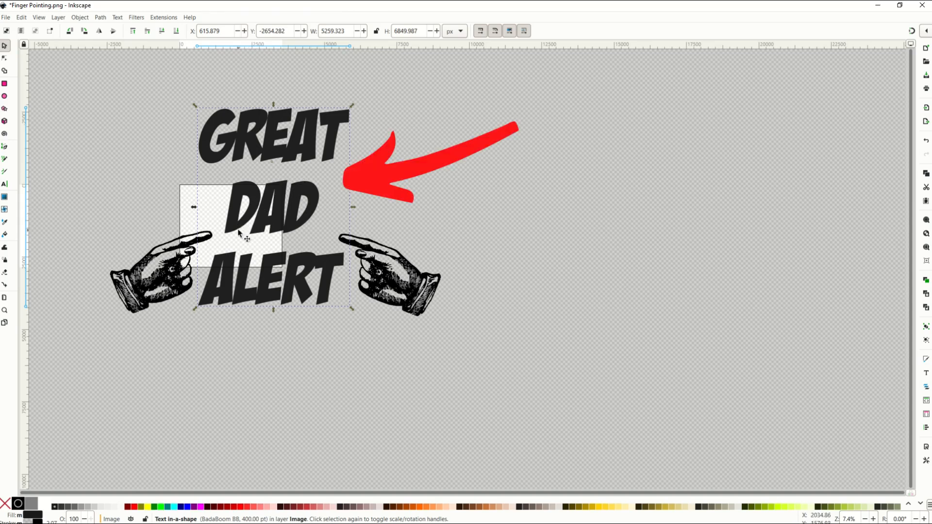
{"action": "mouse_move", "coordinate": [262, 188]}
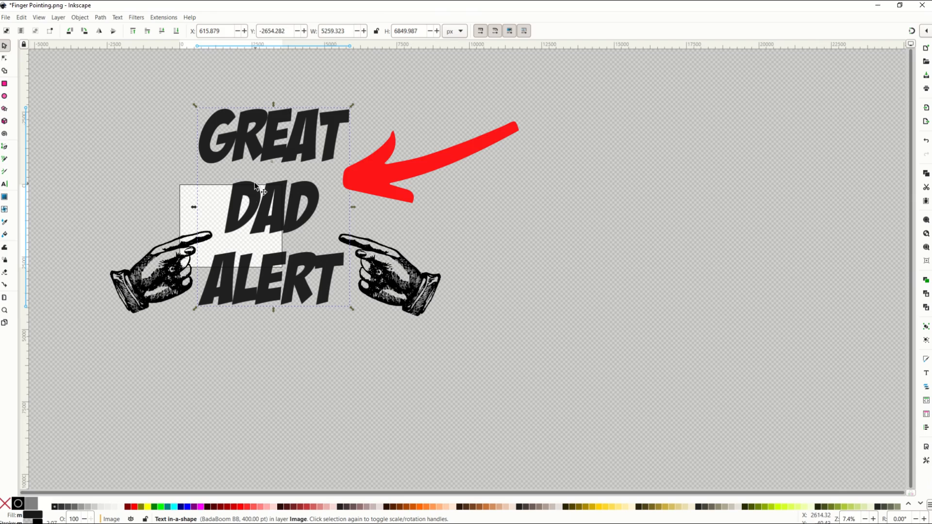
{"action": "key", "text": "Delete"}
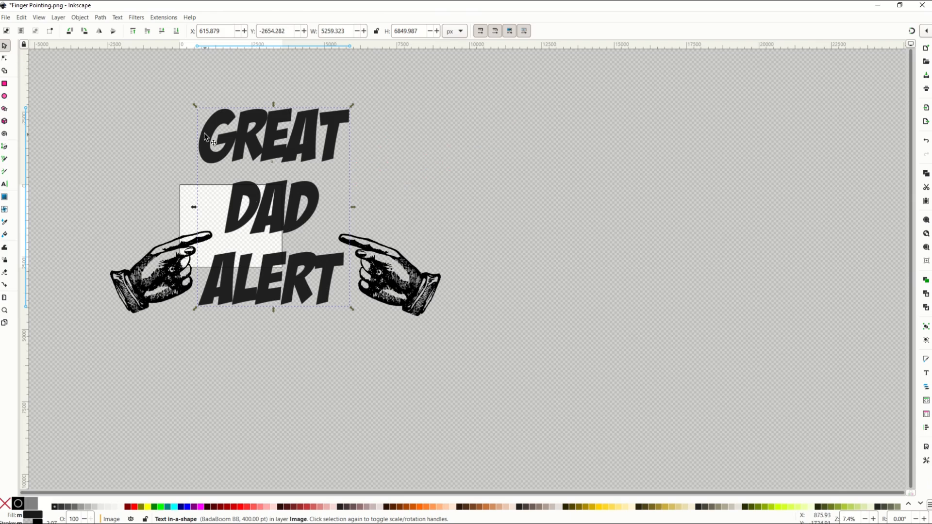
{"action": "mouse_move", "coordinate": [214, 161]}
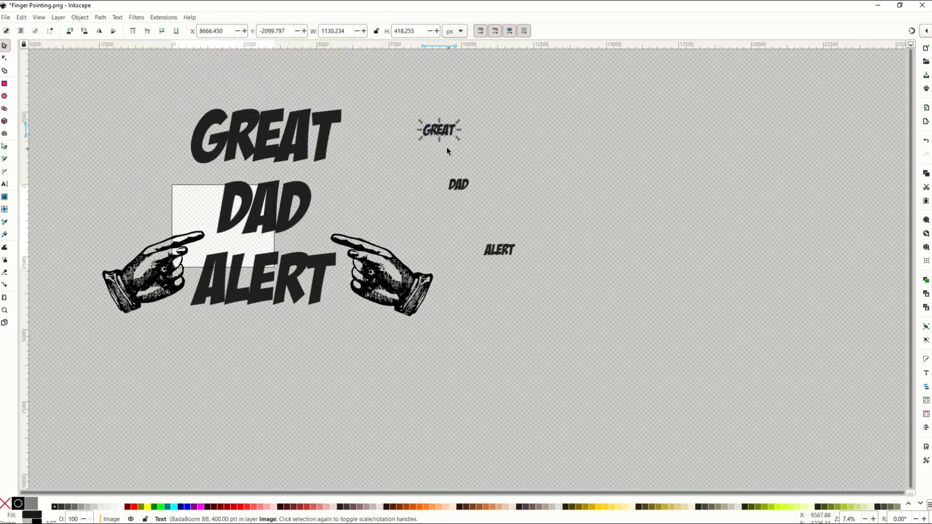
{"action": "left_click", "coordinate": [498, 250]}
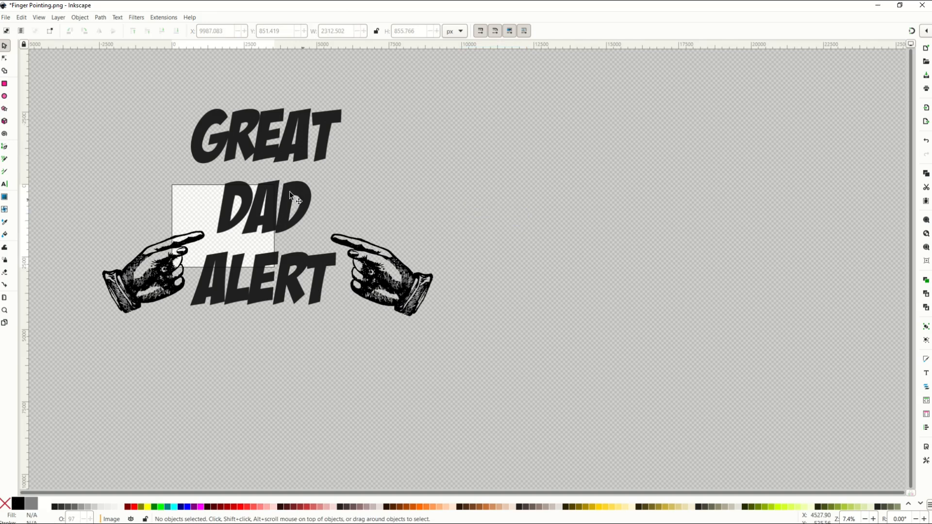
{"action": "mouse_move", "coordinate": [137, 117]}
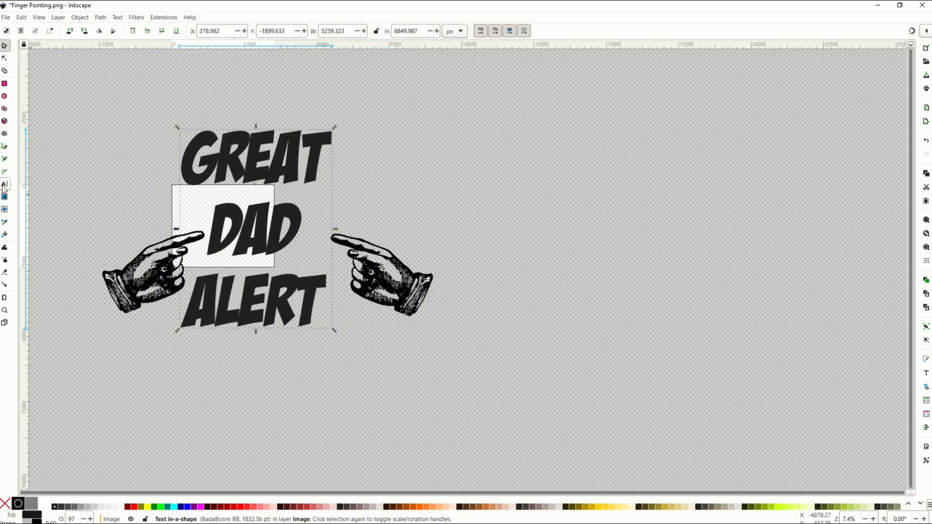
Switch to the Text tool to work on the GREAT DAD ALERT text
{"action": "left_click", "coordinate": [5, 185]}
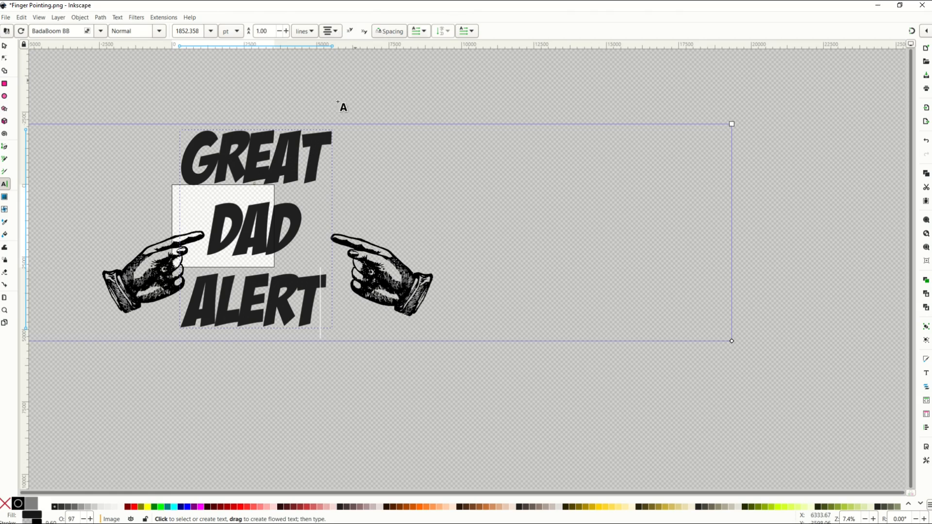
{"action": "mouse_move", "coordinate": [238, 199]}
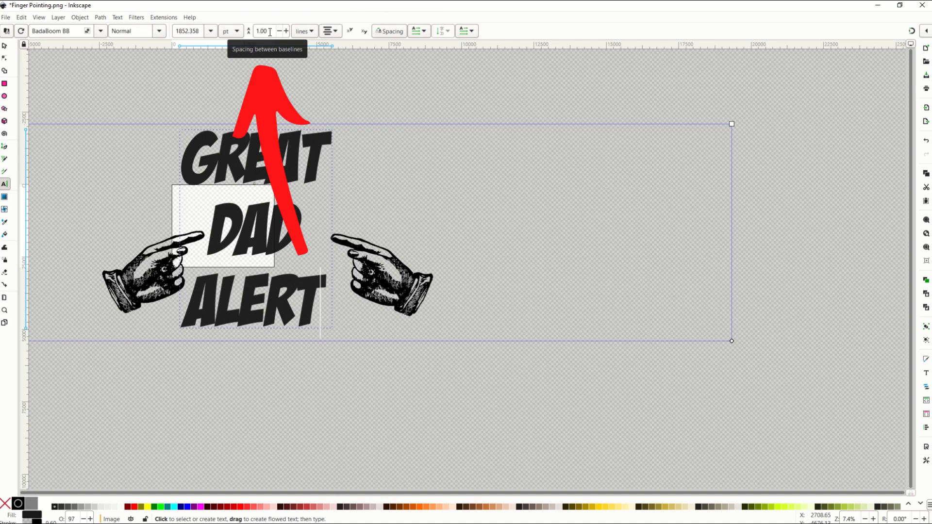
Adjust the line spacing spinner down to 0.78, then leave text editing
{"action": "left_click", "coordinate": [278, 31]}
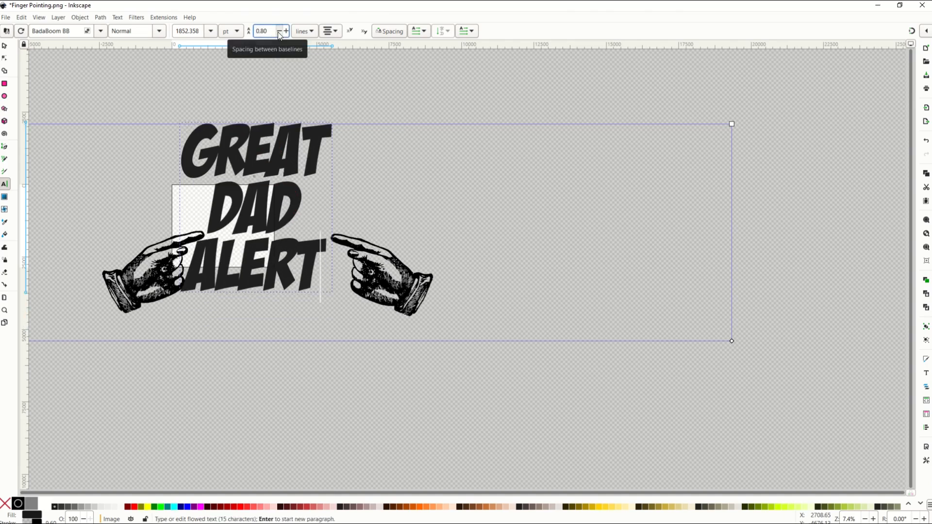
{"action": "left_click", "coordinate": [286, 34]}
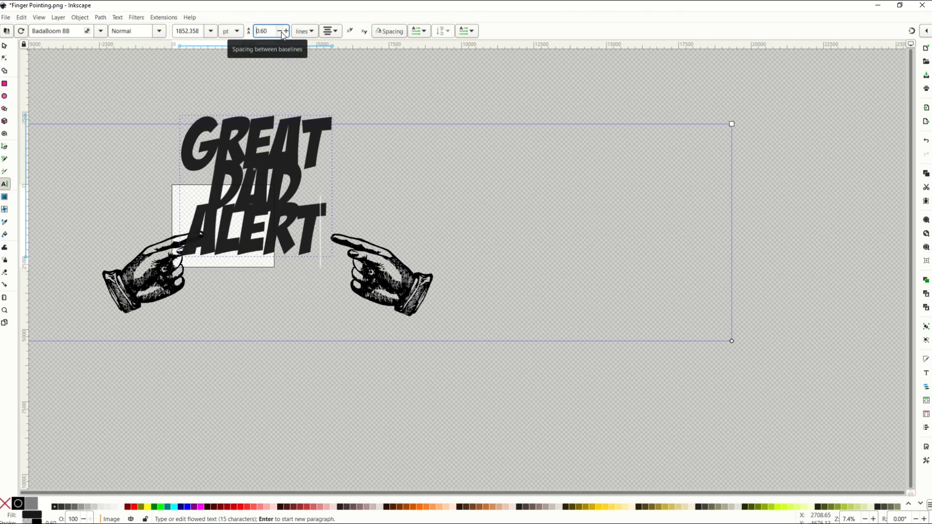
{"action": "left_click", "coordinate": [286, 31]}
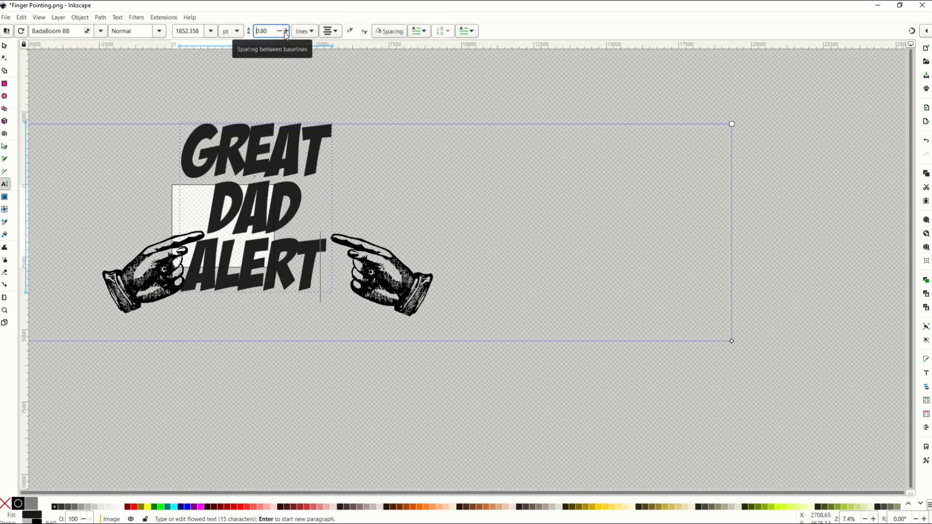
{"action": "left_click", "coordinate": [285, 34]}
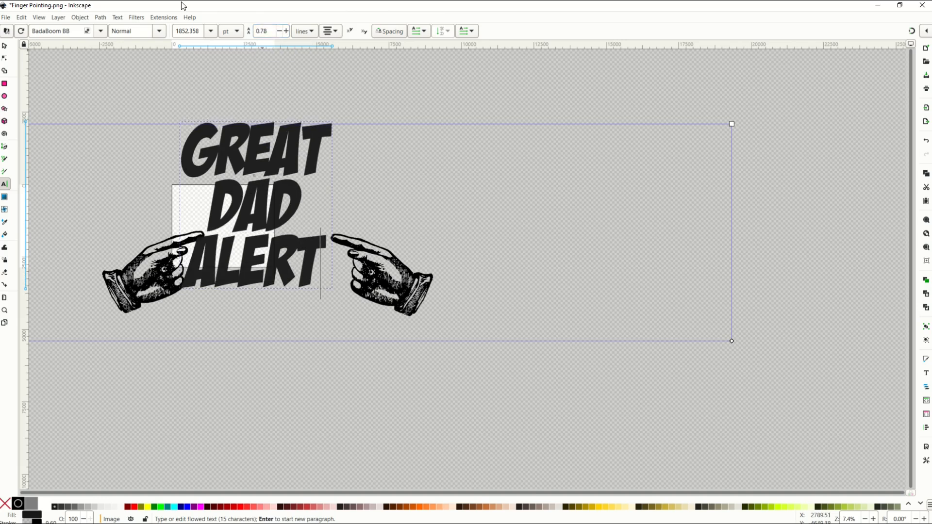
{"action": "left_click", "coordinate": [5, 46]}
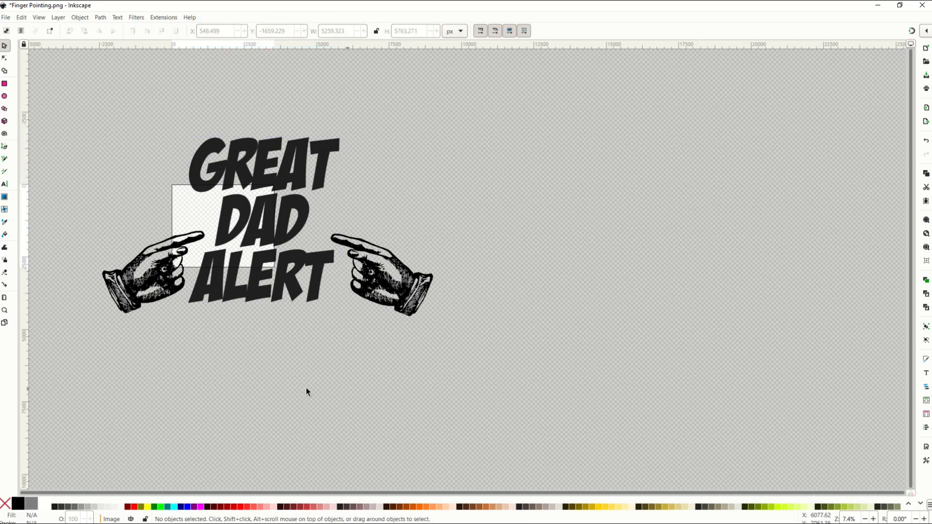
{"action": "mouse_move", "coordinate": [218, 208]}
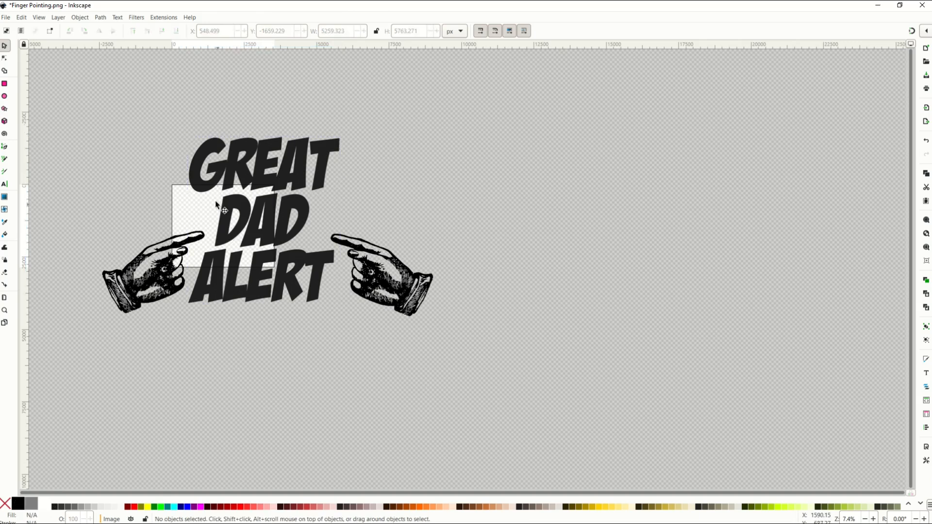
{"action": "mouse_move", "coordinate": [359, 353]}
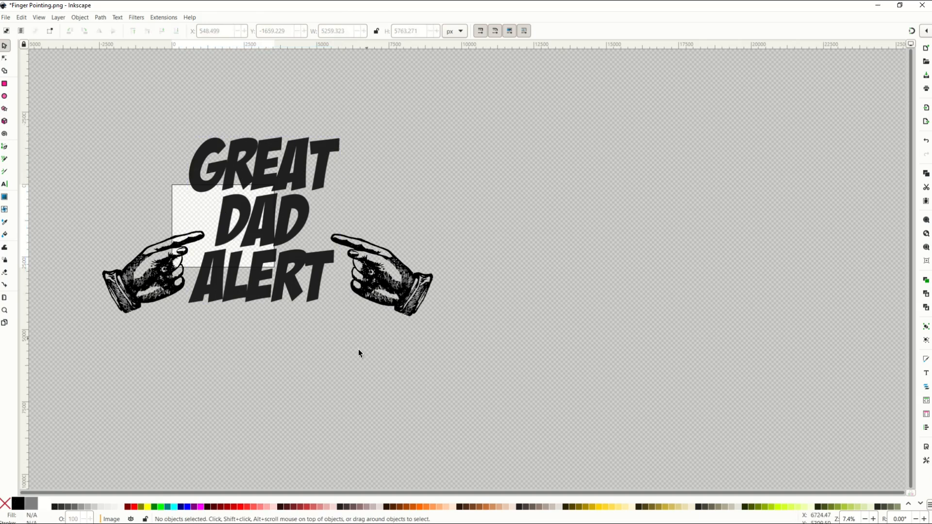
{"action": "left_click", "coordinate": [262, 232]}
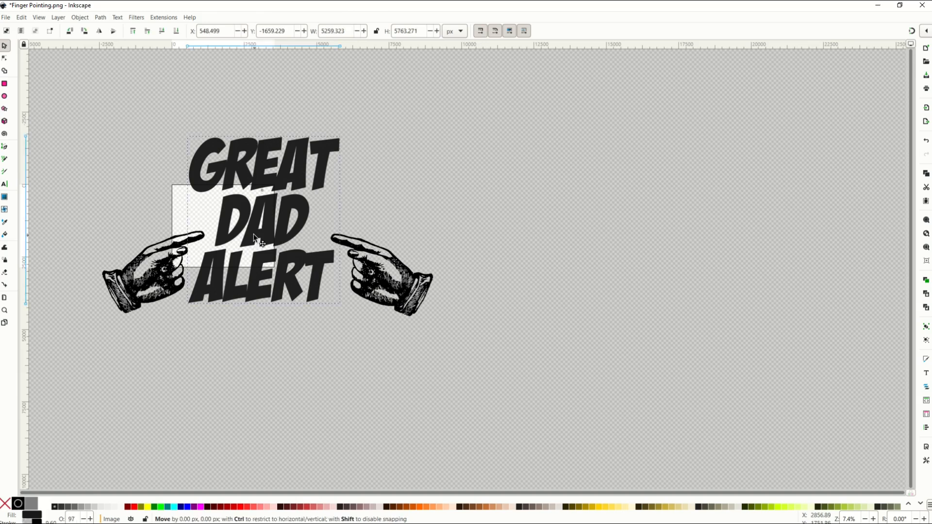